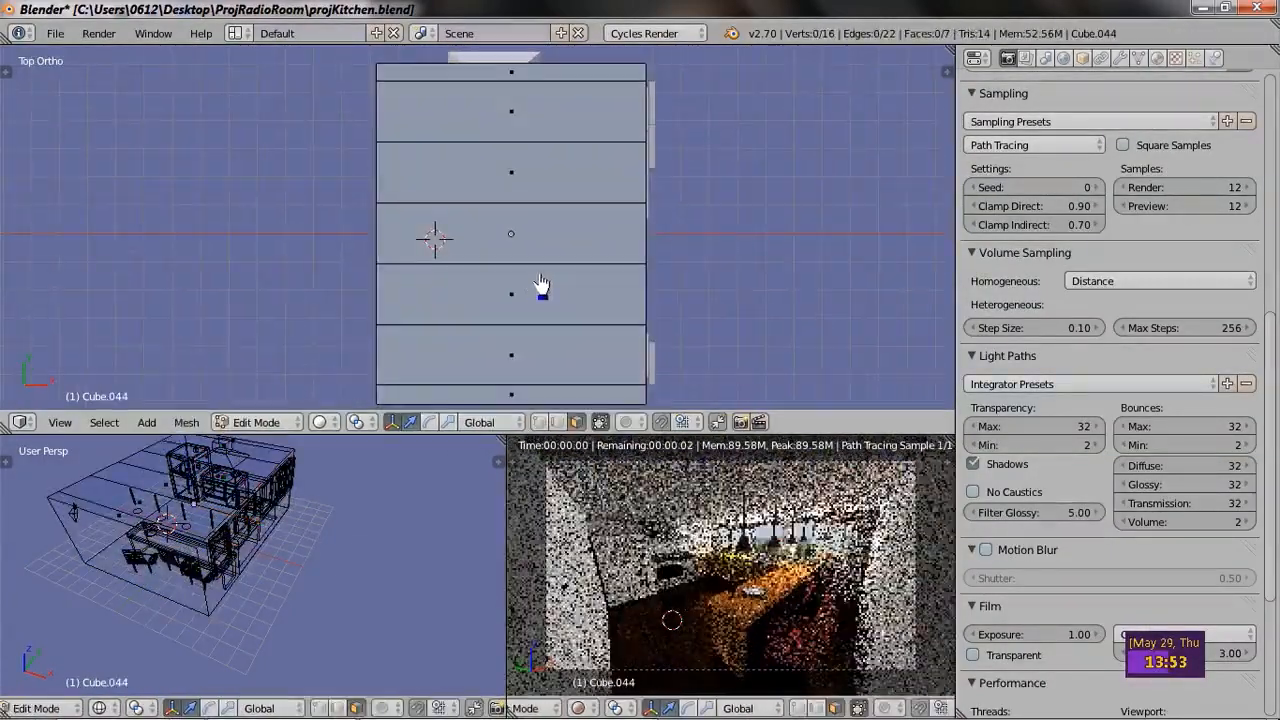
Add a cylinder mesh on top of the room block via Shift+A > Mesh > Cylinder.
{"action": "left_click", "coordinate": [146, 420]}
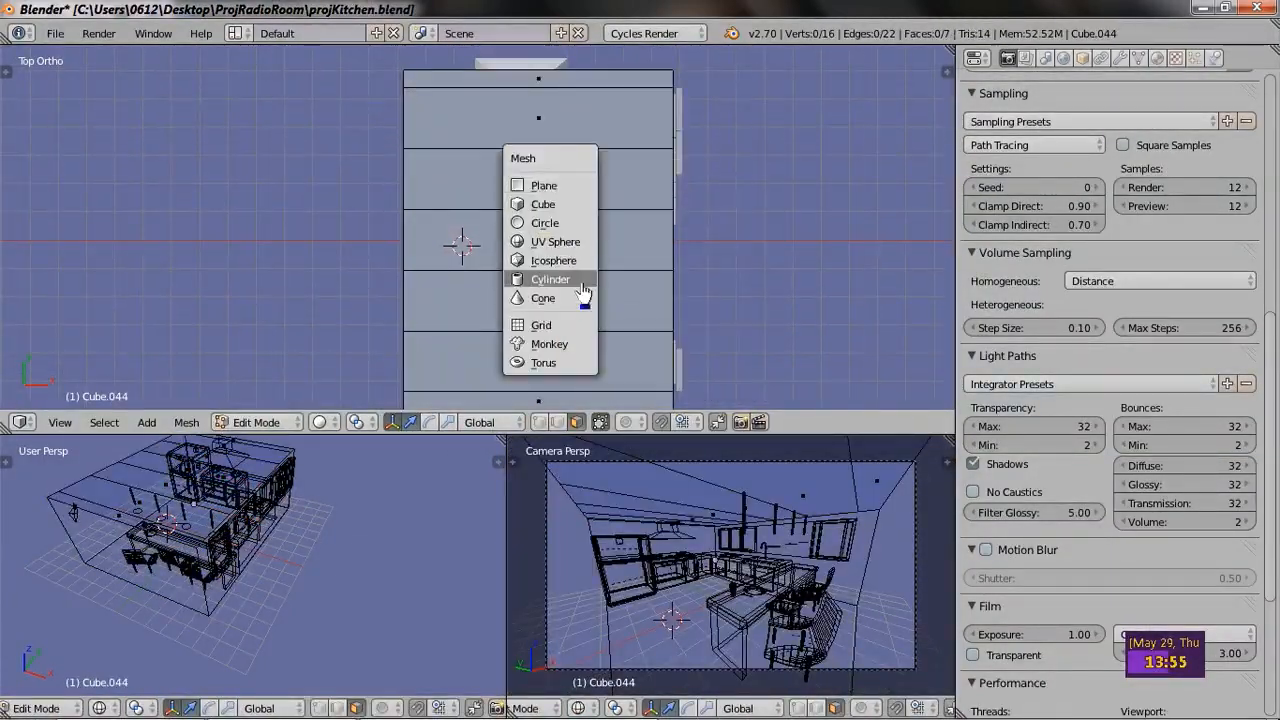
{"action": "left_click", "coordinate": [550, 280]}
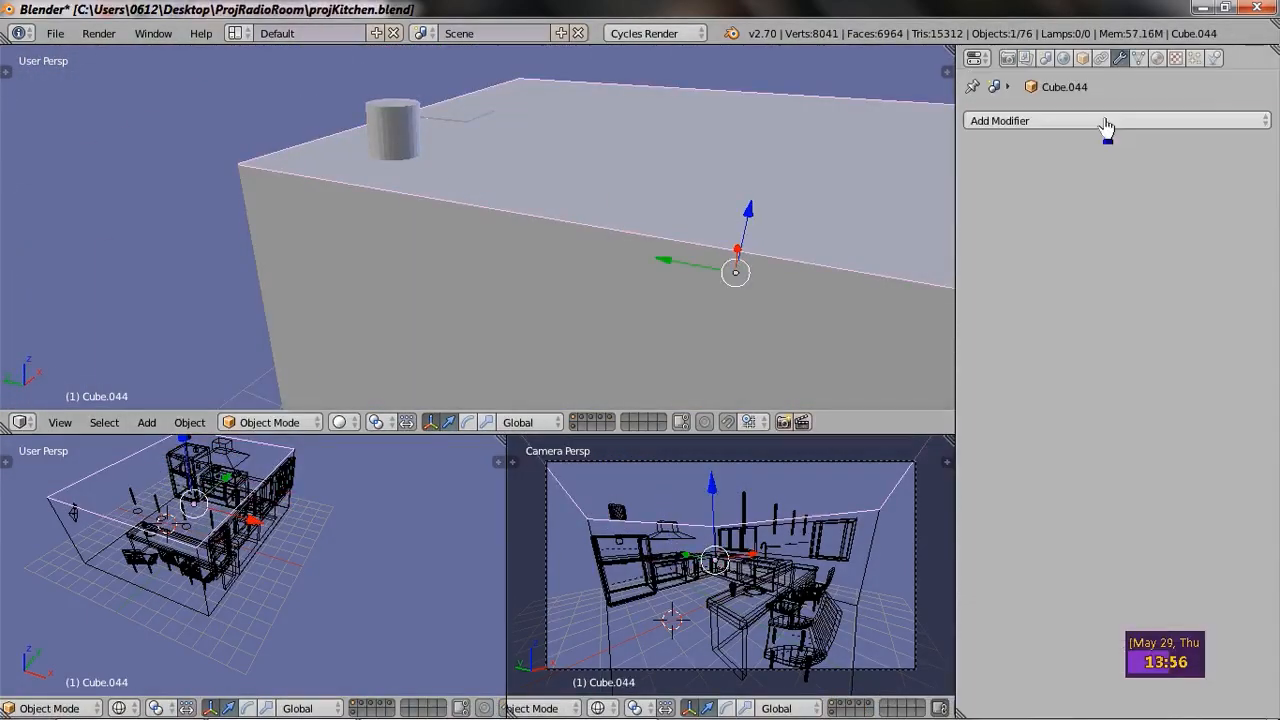
Add a Boolean Difference modifier to the room using LampCutter to cut the lamp holes.
{"action": "left_click", "coordinate": [1190, 228]}
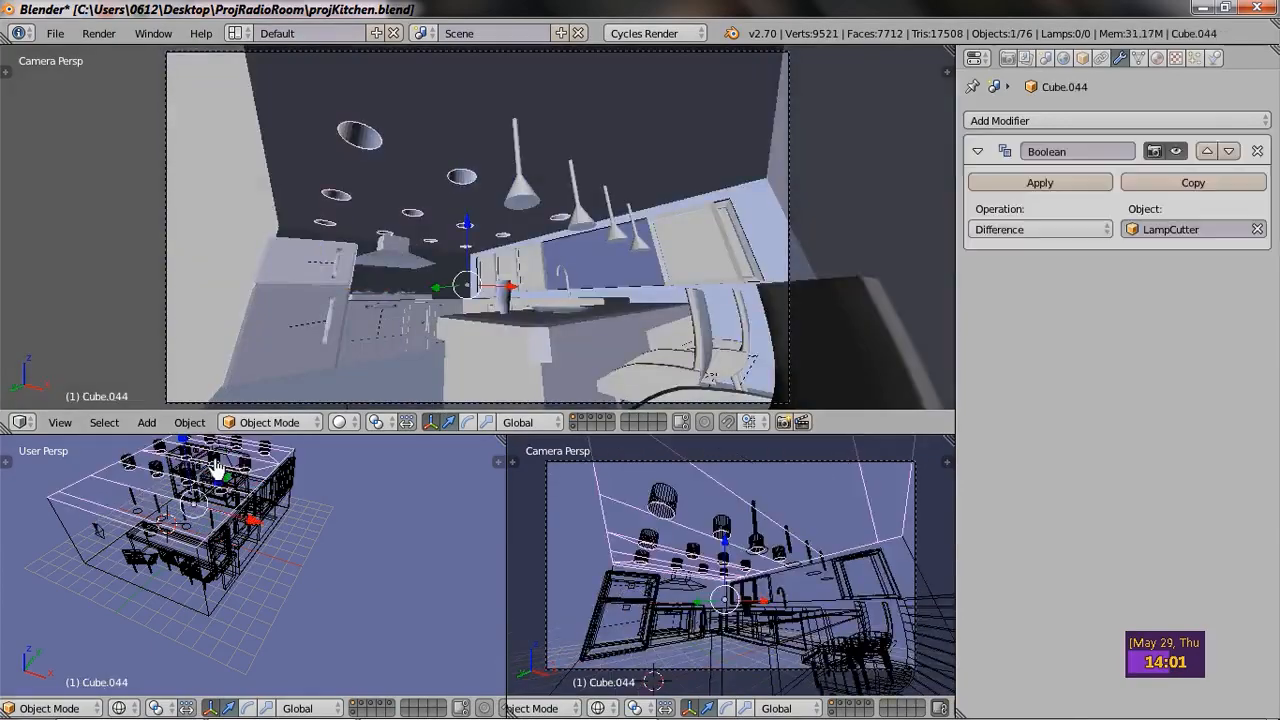
{"action": "key", "text": "Tab"}
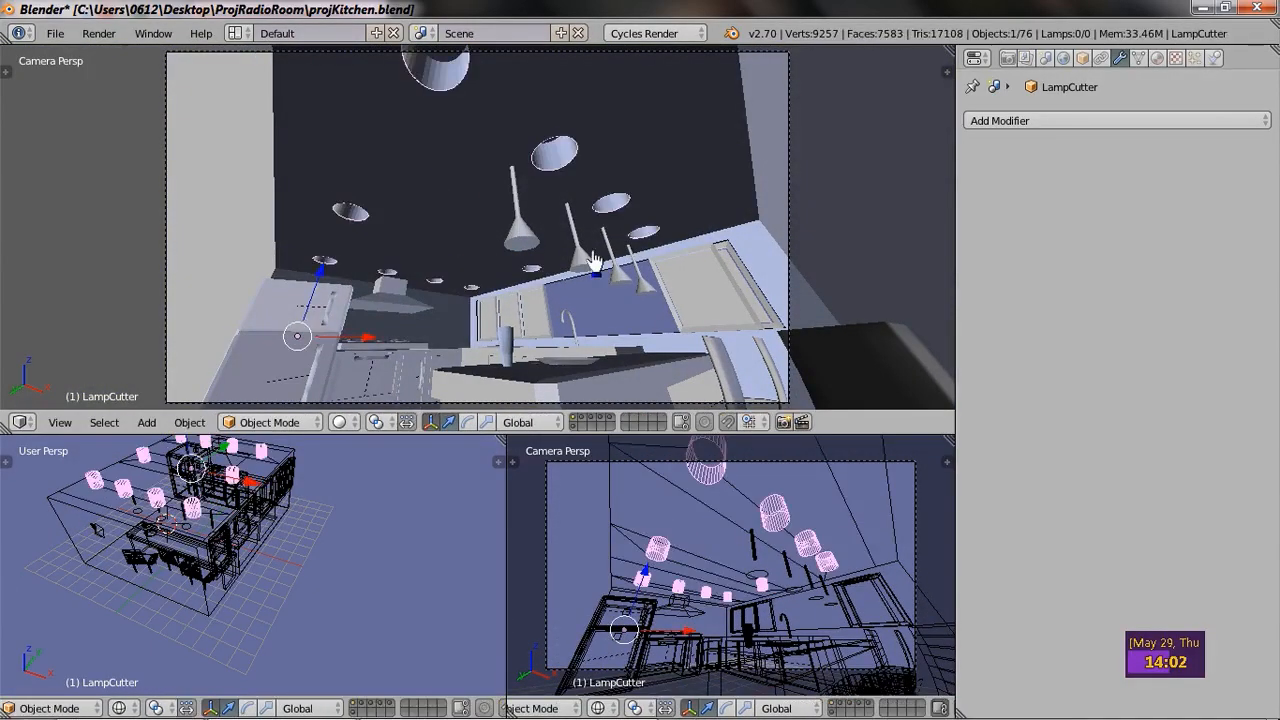
{"action": "mouse_move", "coordinate": [480, 240]}
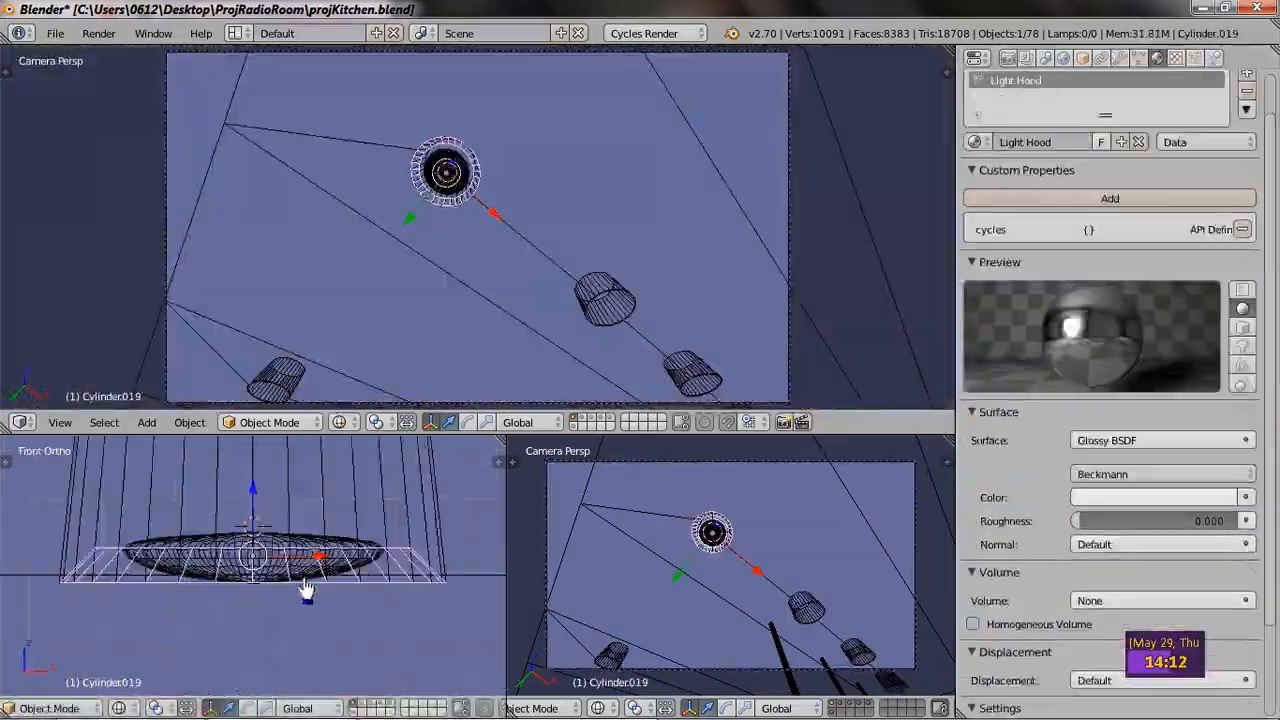
Give the Icosphere an orange Emission surface with Strength about 12.7.
{"action": "left_click_drag", "start_coordinate": [1100, 520], "coordinate": [1160, 520]}
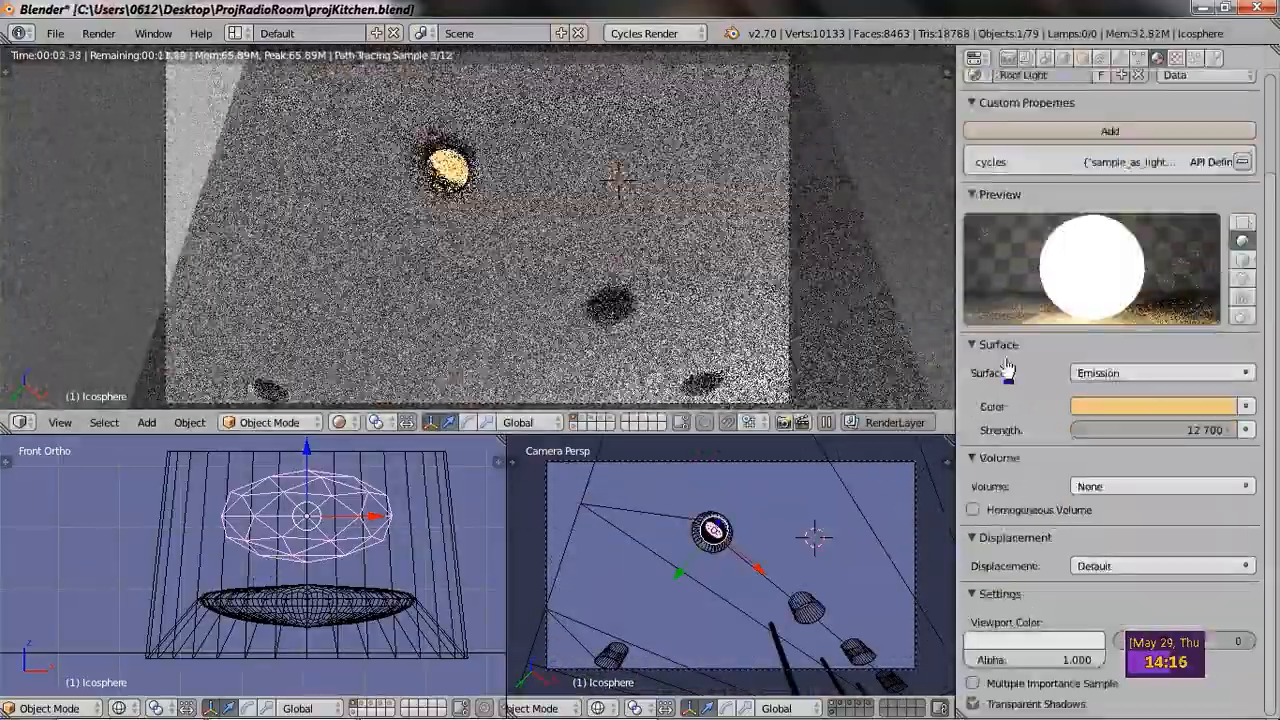
{"action": "left_click", "coordinate": [1156, 406]}
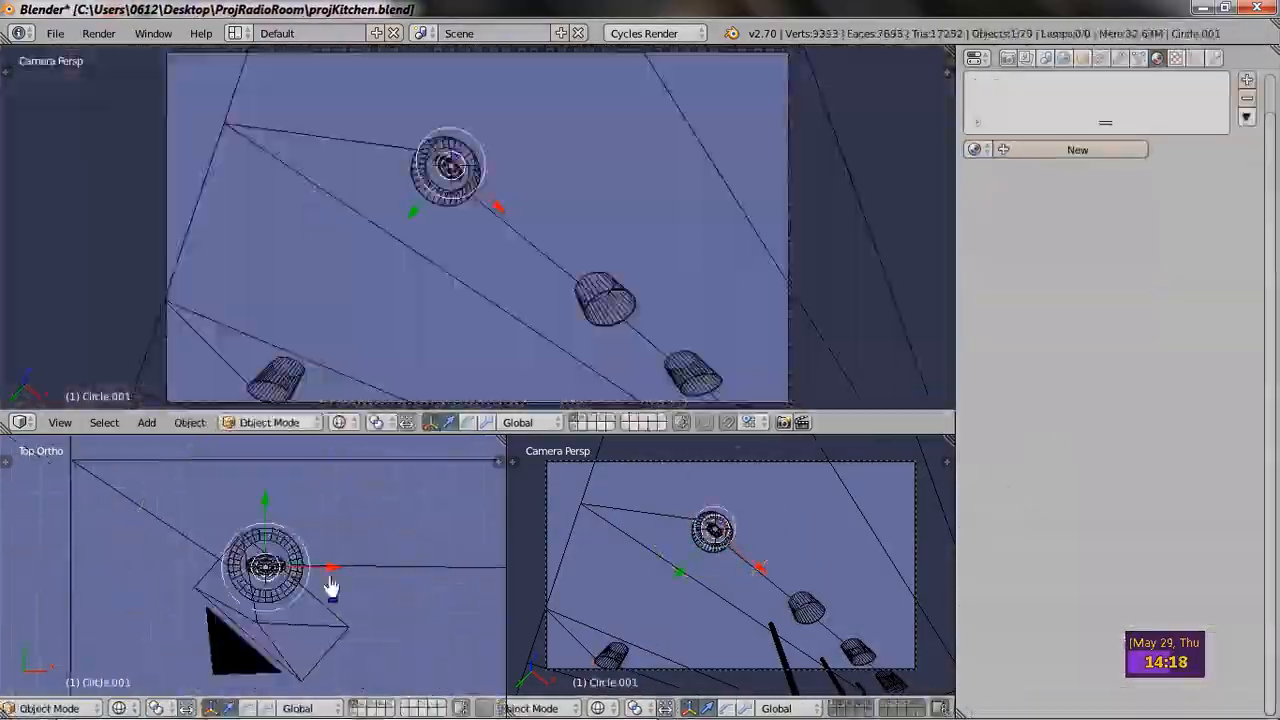
Assign the Cone a Lamp Diffuser Glass BSDF material with Roughness 0.751 and IOR 1.450.
{"action": "key", "text": "Tab"}
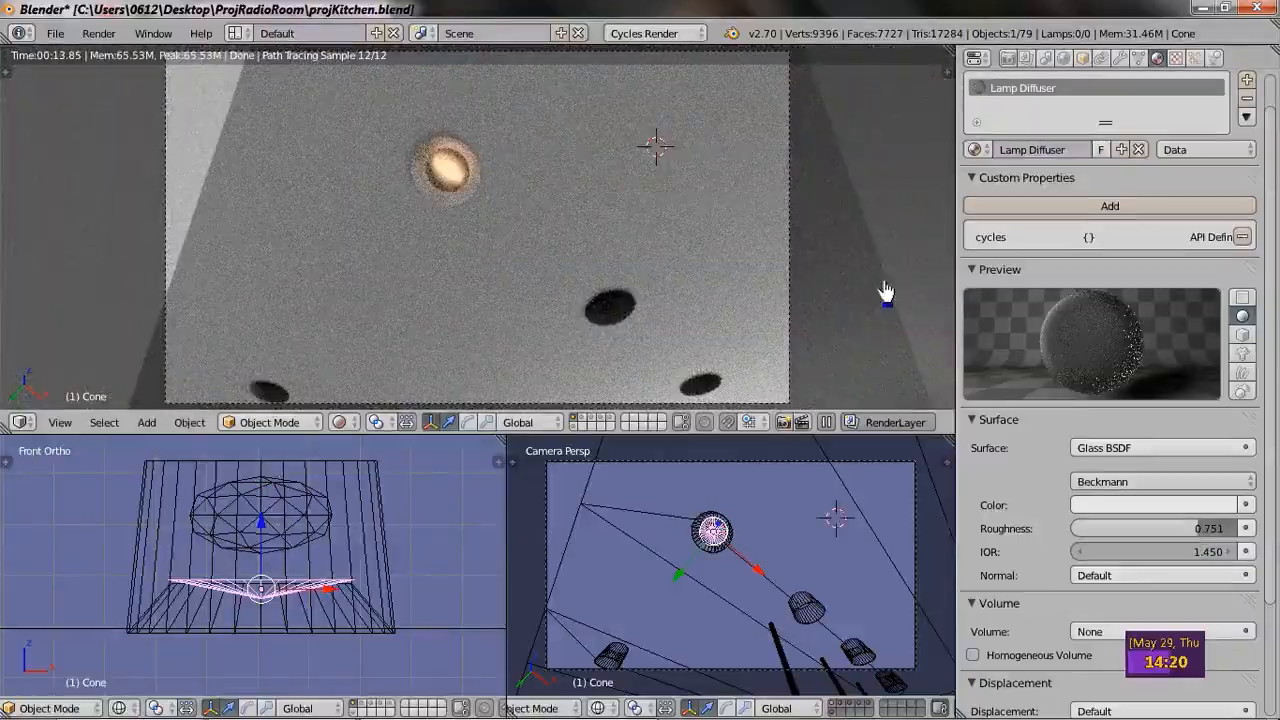
{"action": "left_click", "coordinate": [1160, 448]}
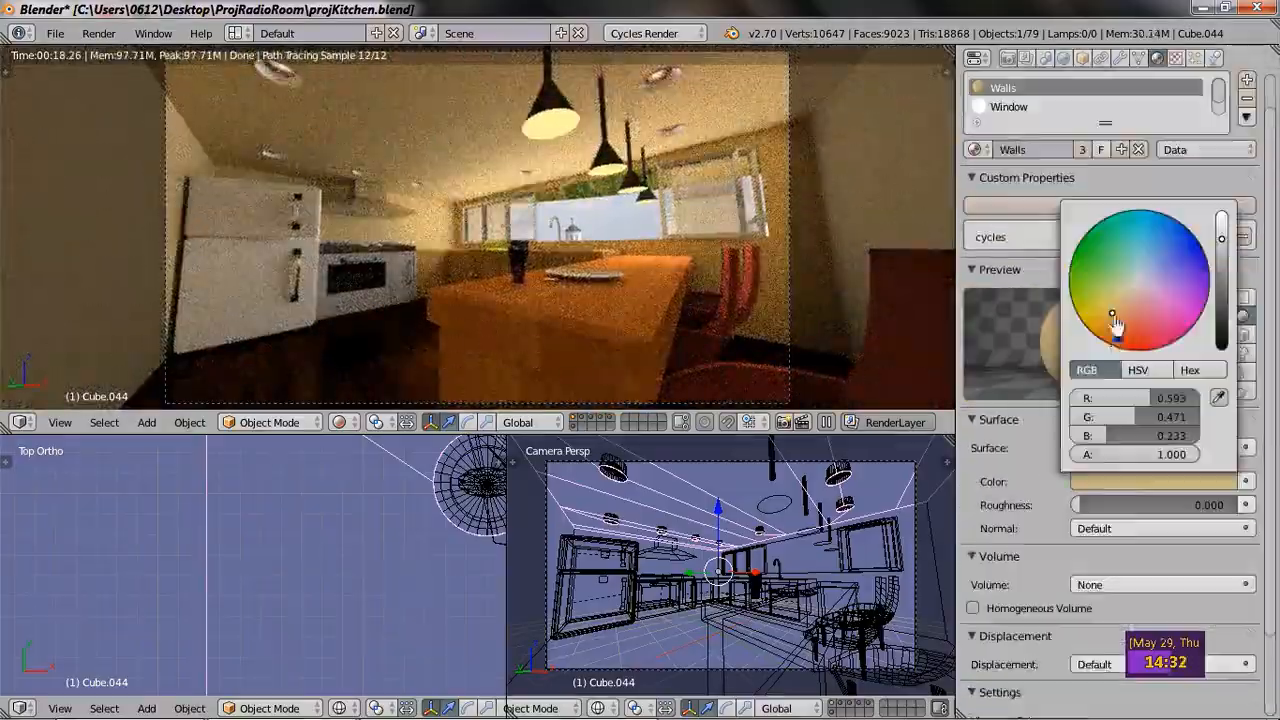
Set the Walls material to Diffuse BSDF with a warm tan colour.
{"action": "left_click", "coordinate": [1140, 320]}
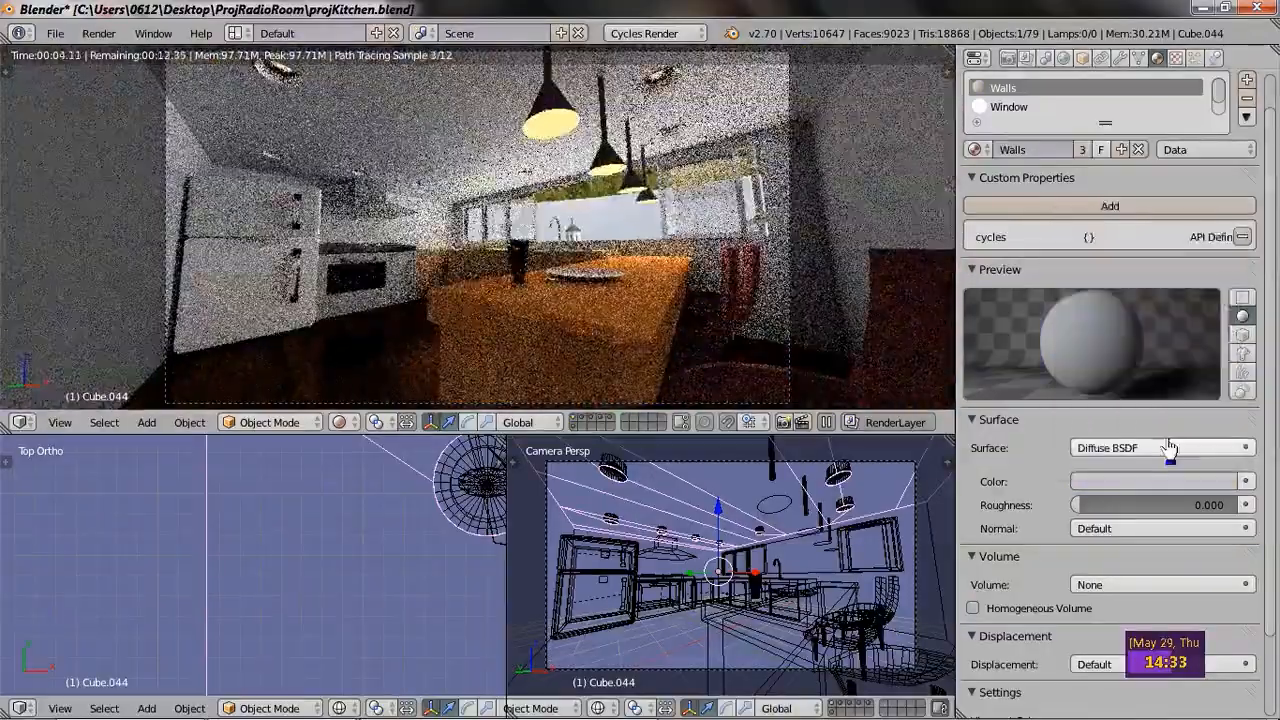
{"action": "left_click", "coordinate": [1160, 480]}
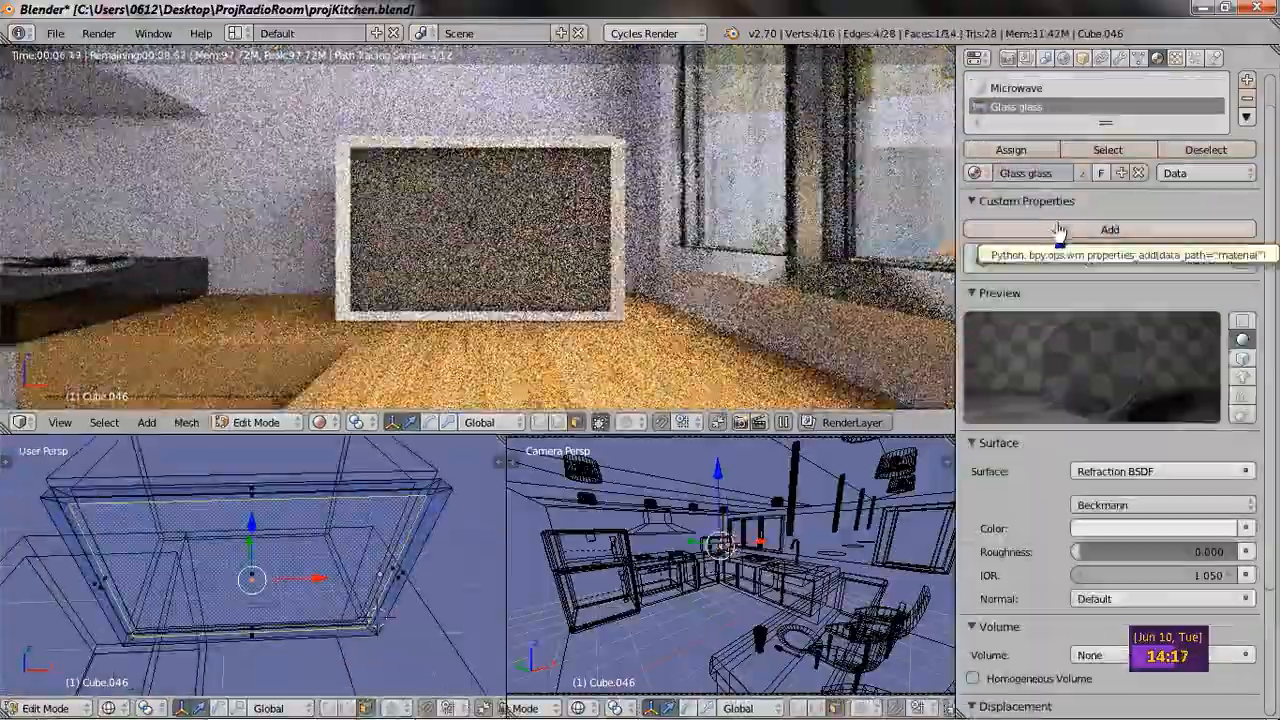
Assign a Glass Refraction BSDF material to the microwave door faces.
{"action": "left_click", "coordinate": [1108, 228]}
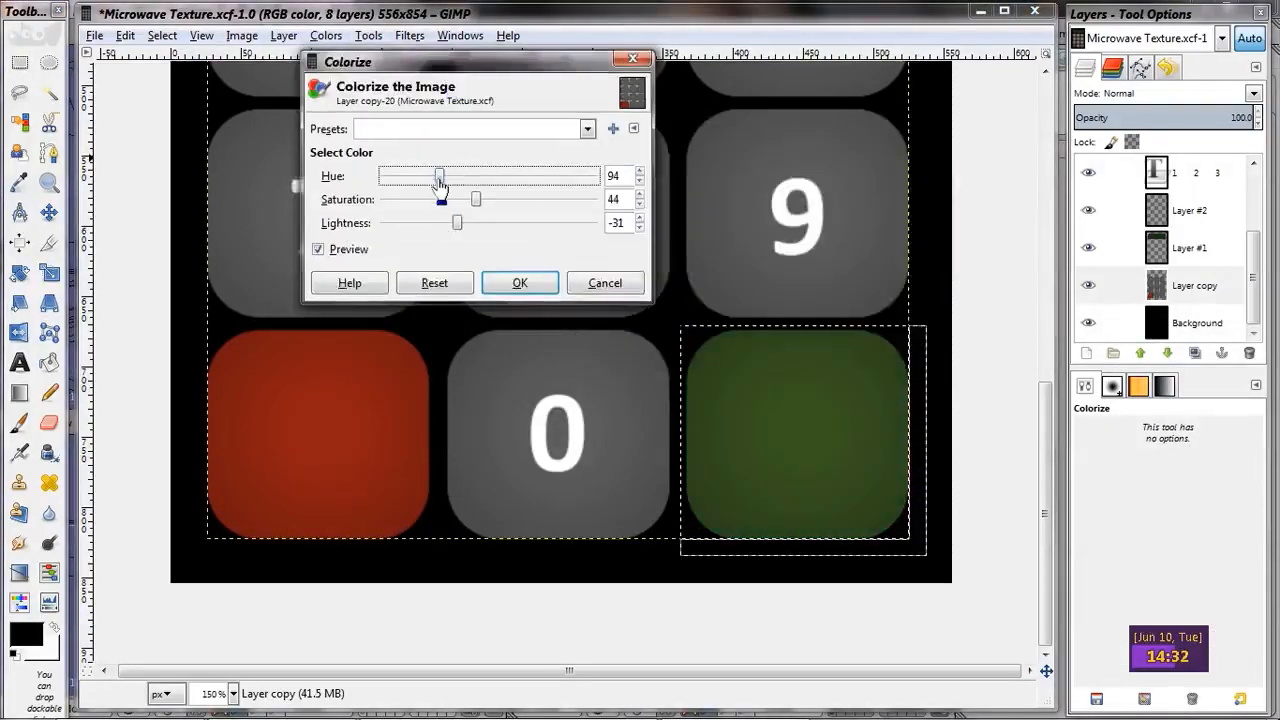
Colorize a keypad button green with Hue 94, Saturation 44, Lightness -31.
{"action": "left_click", "coordinate": [520, 282]}
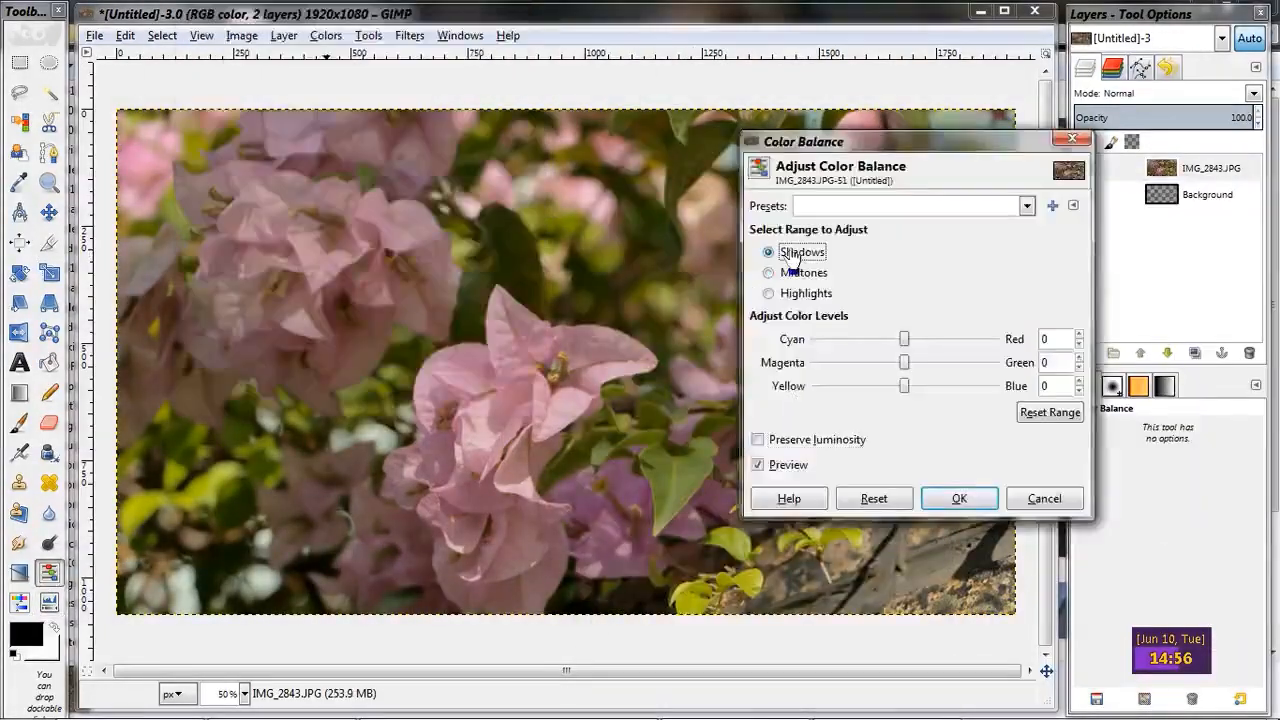
Adjust the flower photo's shadow colour balance and draw a rounded button selection.
{"action": "left_click", "coordinate": [958, 498]}
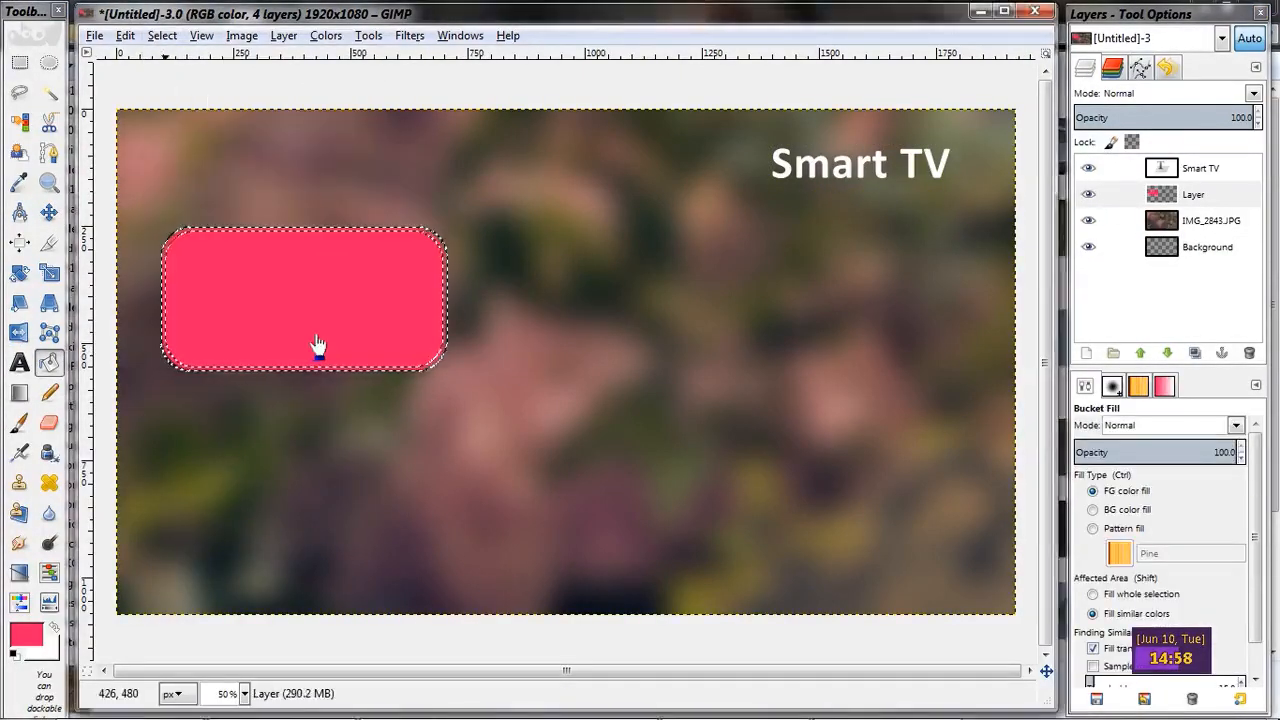
{"action": "left_click_drag", "start_coordinate": [116, 182], "coordinate": [500, 316]}
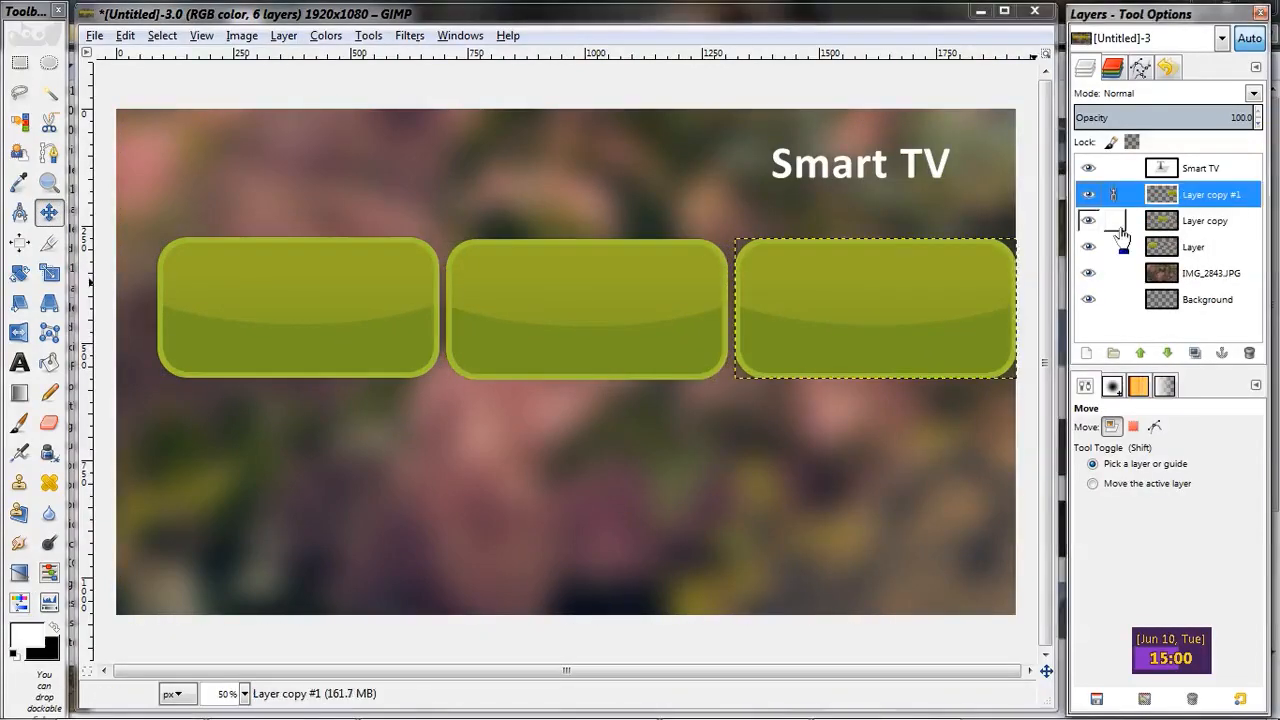
Tint the selected TV buttons with Colors > Hue-Saturation.
{"action": "left_click", "coordinate": [326, 36]}
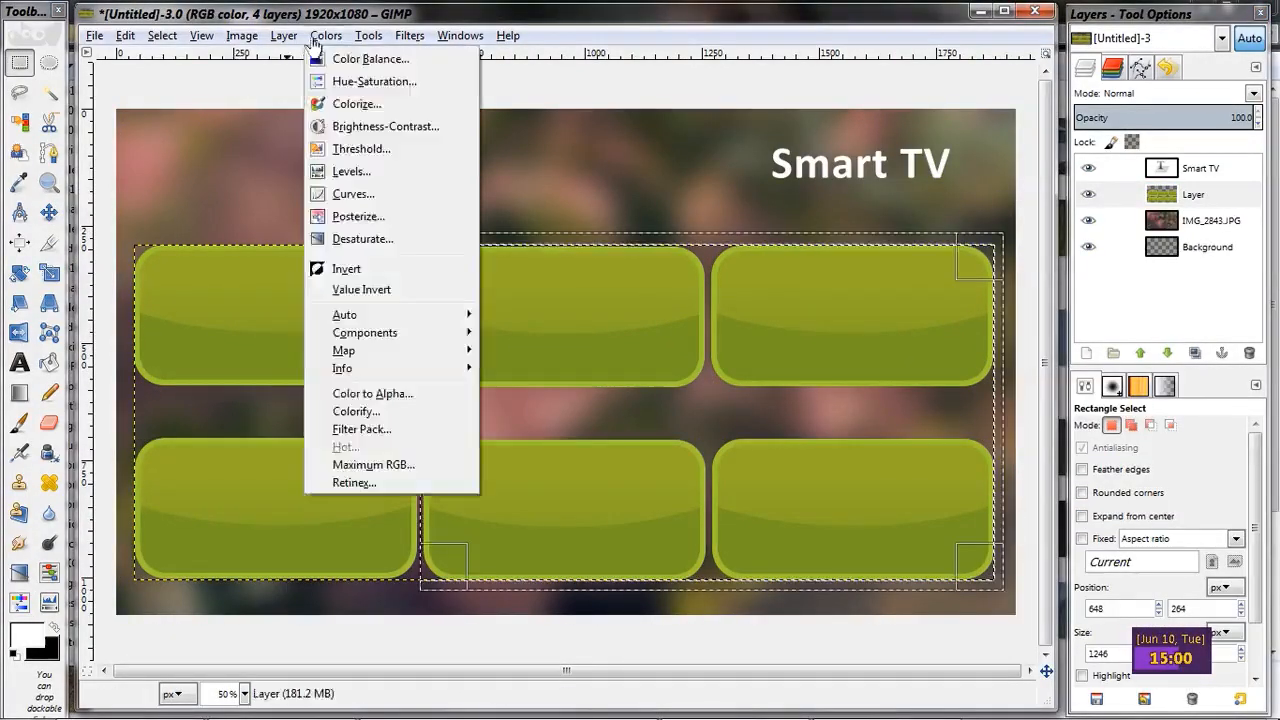
{"action": "left_click", "coordinate": [374, 80]}
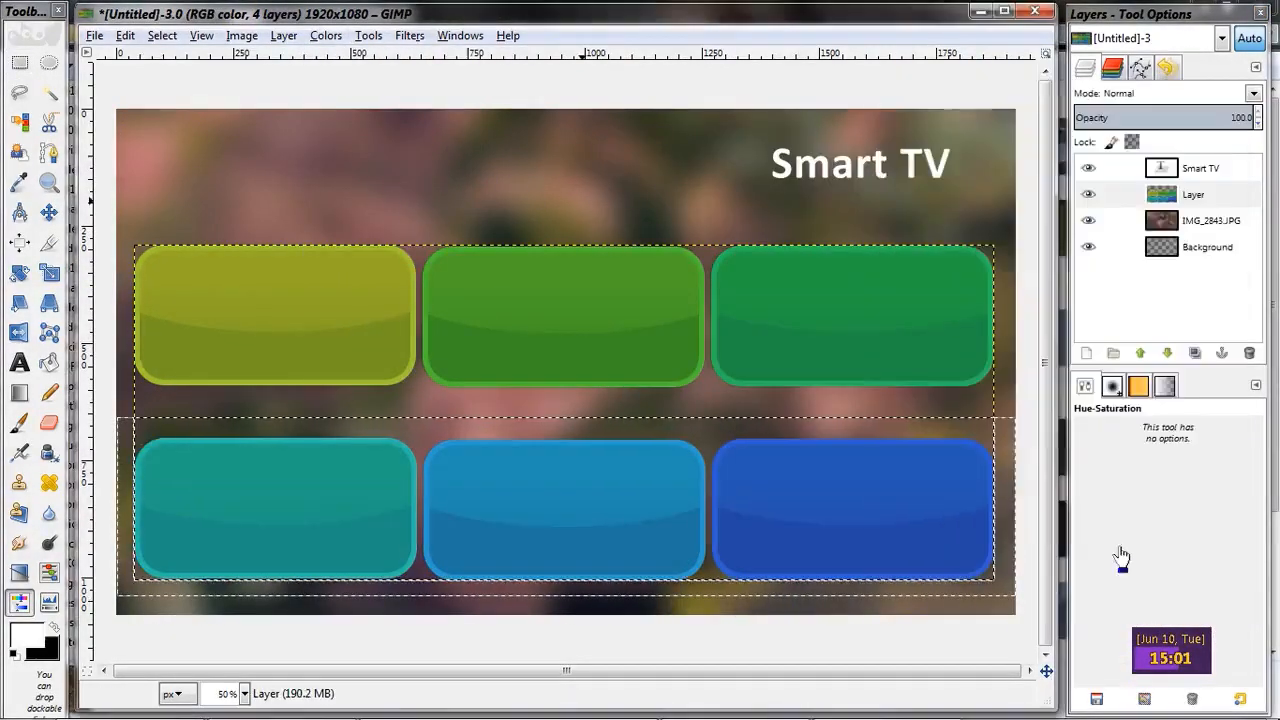